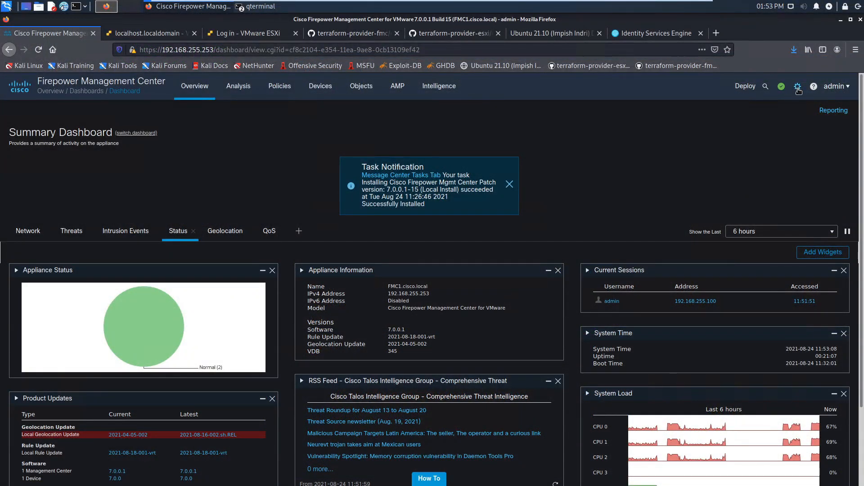
Go to System > Updates to list available packages, including the FTD 7.0.0.1-15 patch
left_click(797, 86)
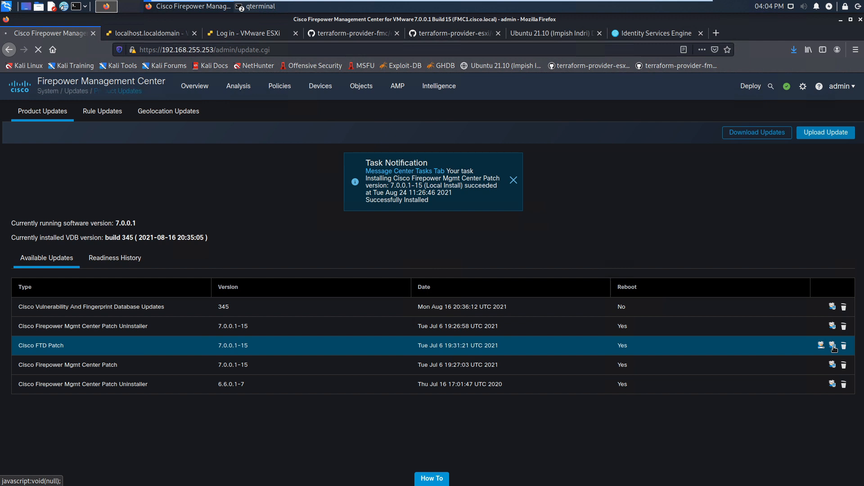
Open the Cisco FTD Patch 7.0.0.1-15 for install and select the ungrouped FTD100 device
left_click(832, 346)
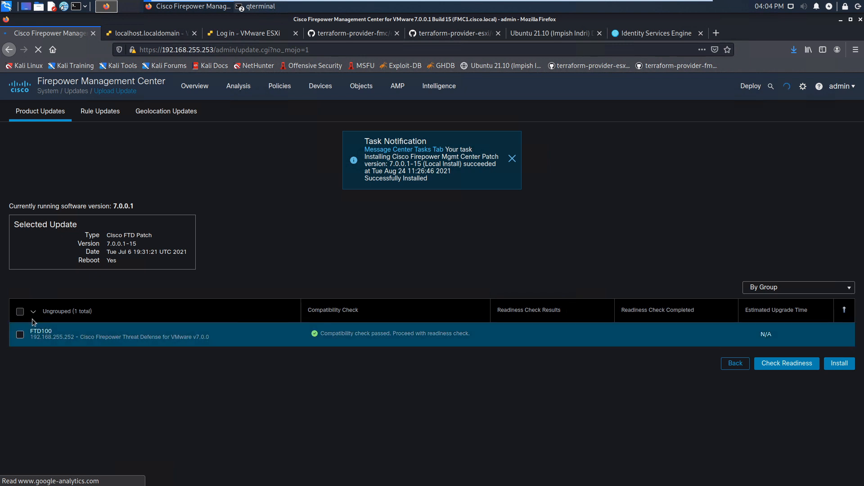
left_click(21, 312)
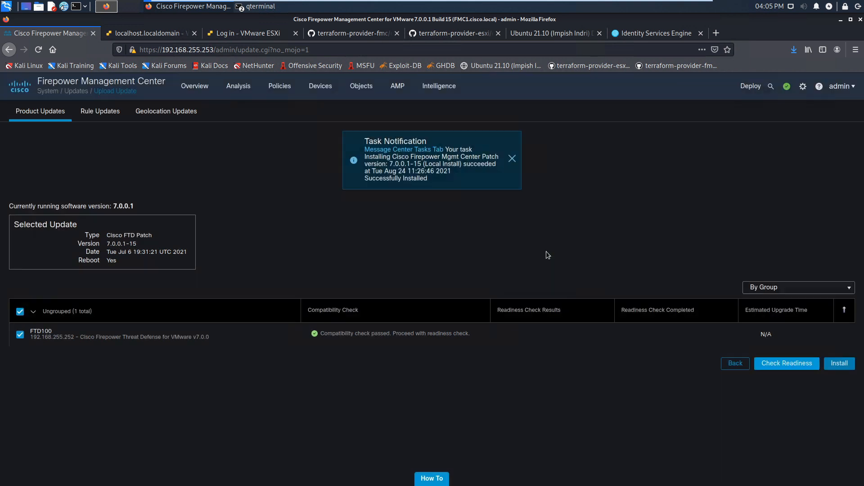
Run the FTD100 readiness check and monitor its progress in the Tasks notifications
left_click(785, 363)
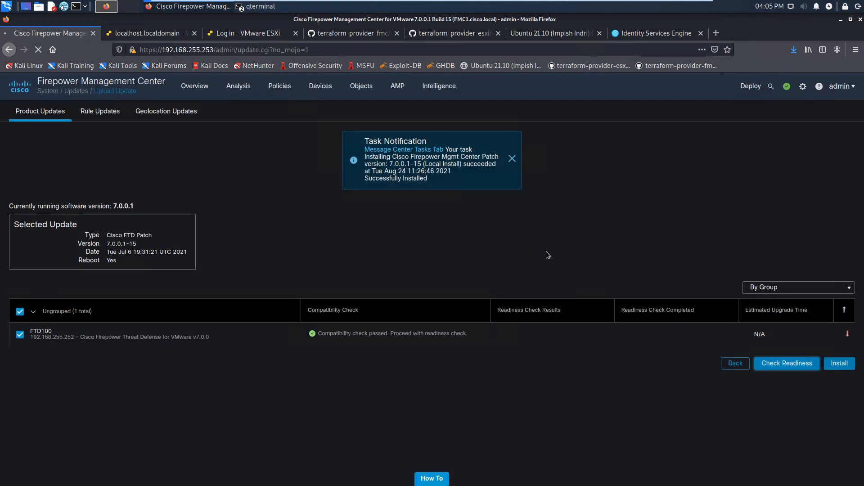
left_click(786, 363)
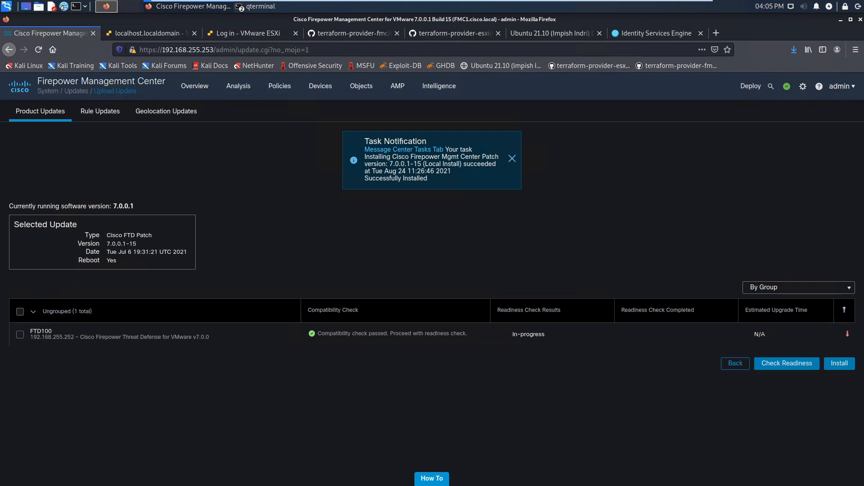
left_click(787, 86)
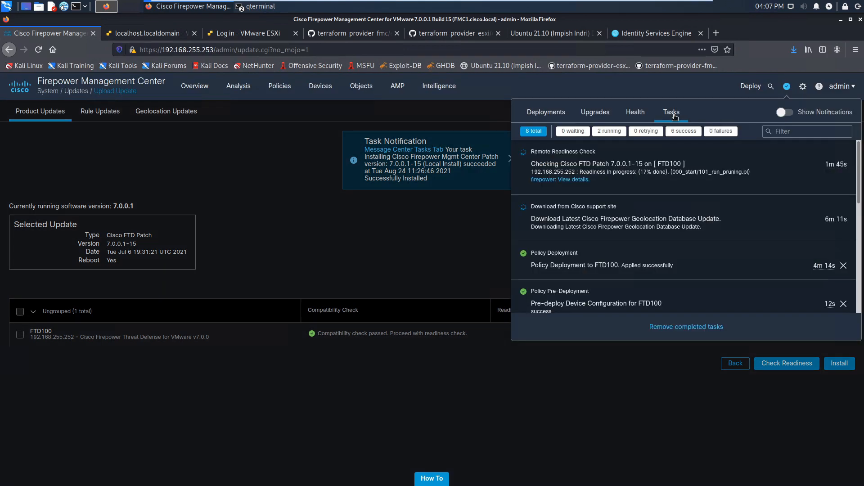
mouse_move(703, 231)
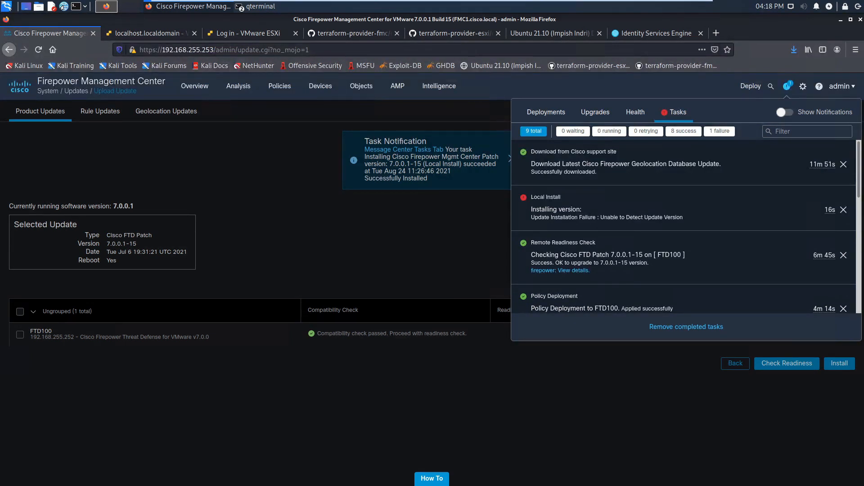
mouse_move(831, 178)
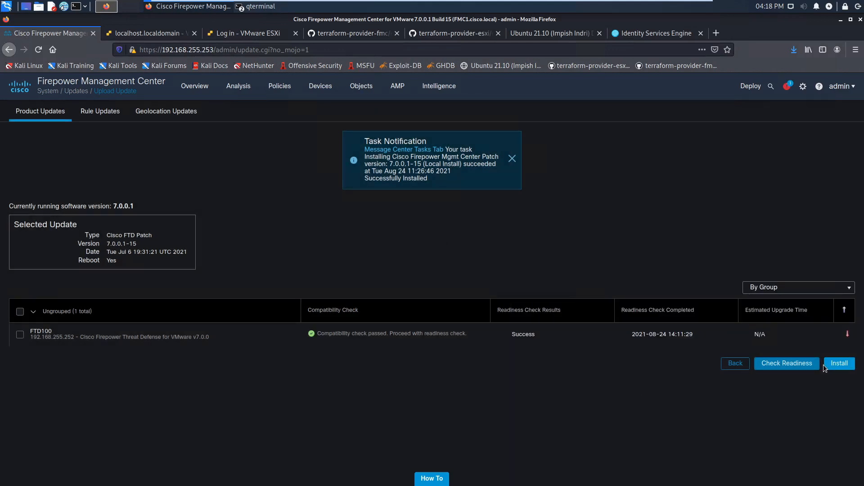
Install the patch on FTD100, confirming the reboot warning so the update queues
left_click(838, 363)
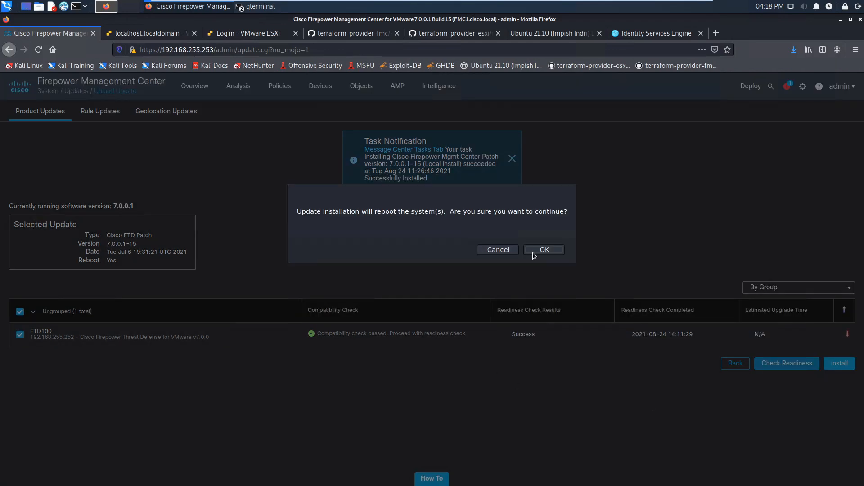
left_click(544, 250)
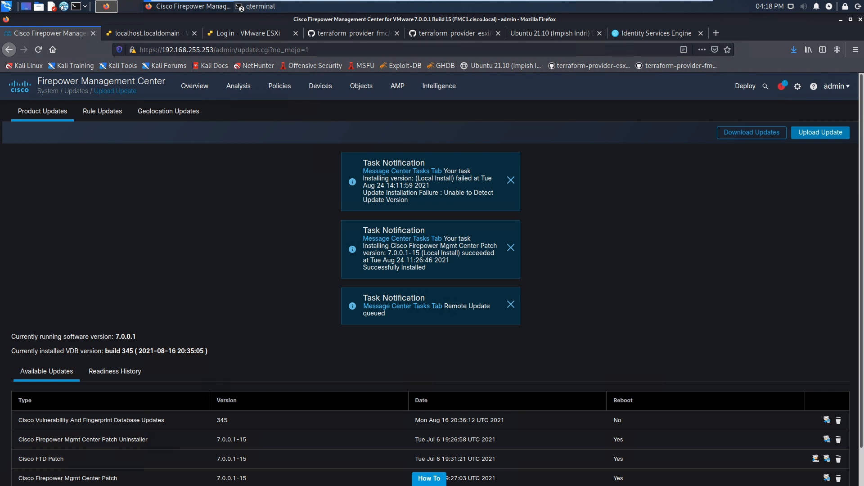
mouse_move(746, 114)
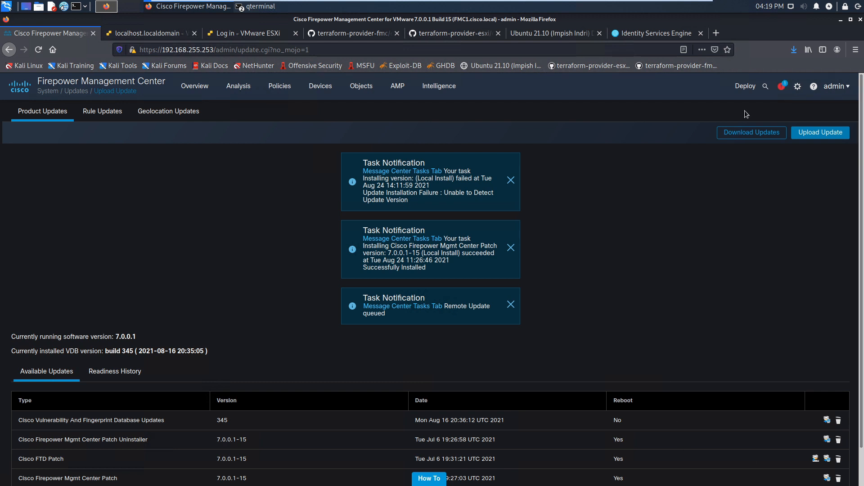
Show the Deployments notifications confirming the FTD100 deployment succeeded
left_click(782, 86)
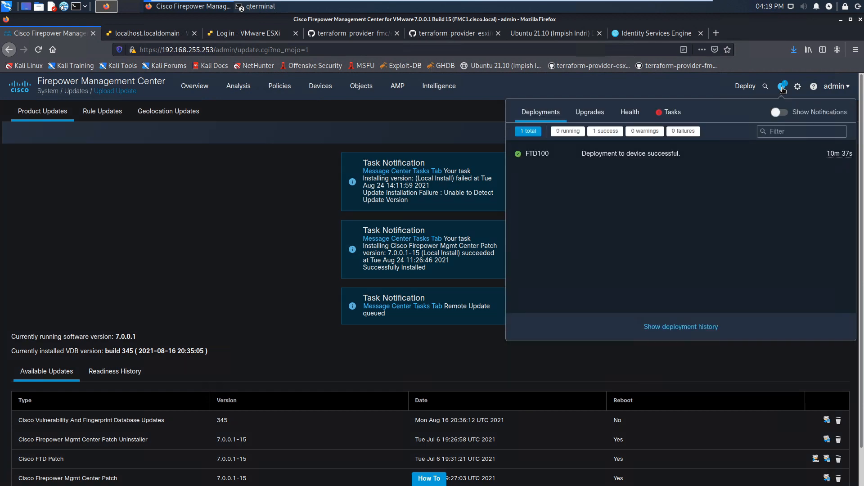